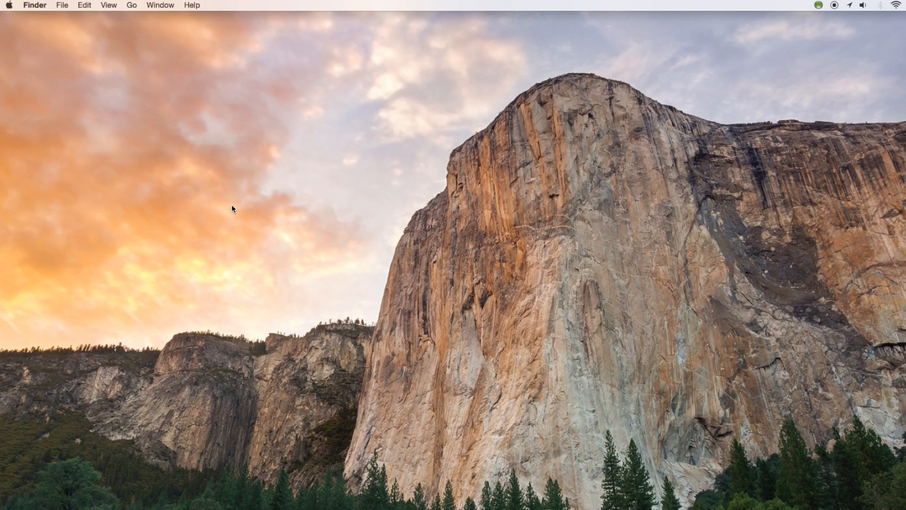
mouse_move(268, 209)
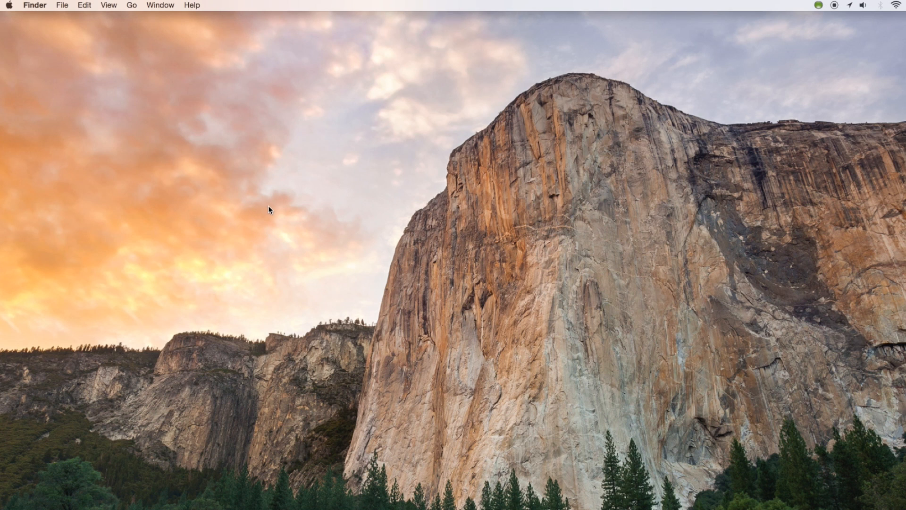
mouse_move(7, 7)
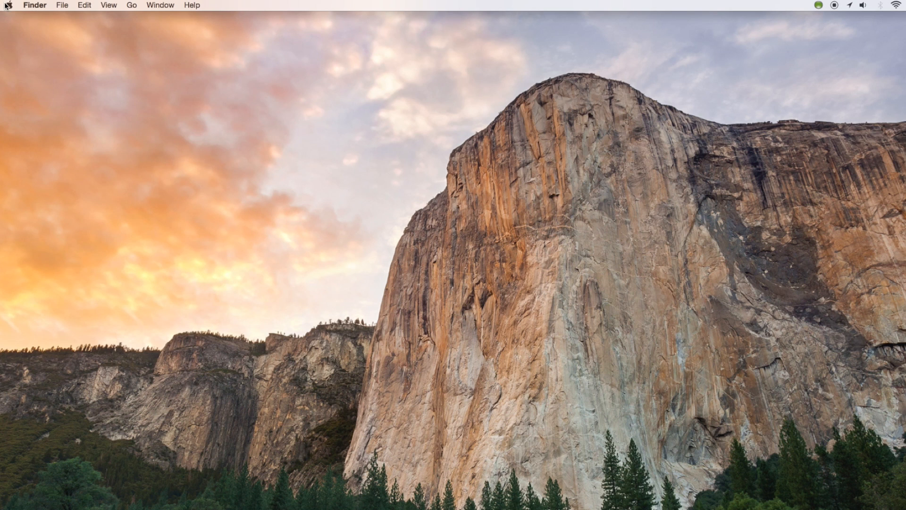
Step: Launch the App Store and show the Updates page to check for software updates
click(7, 5)
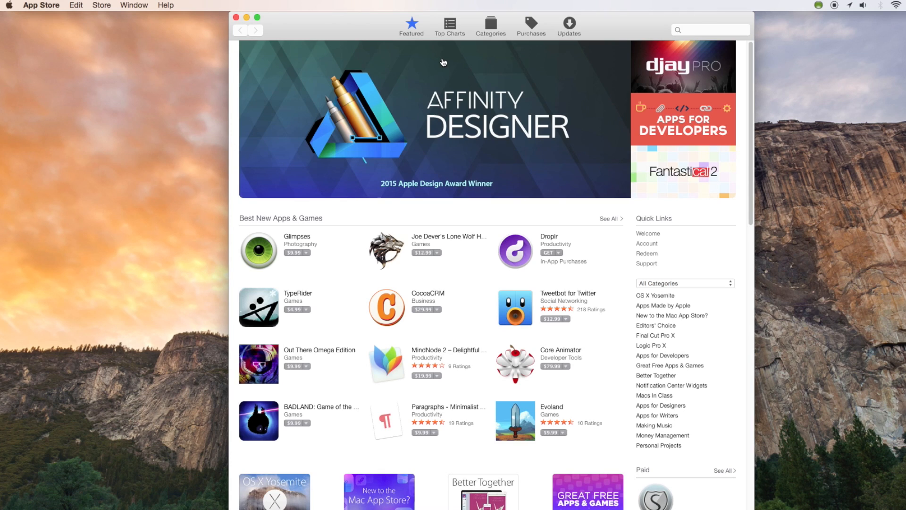
mouse_move(570, 33)
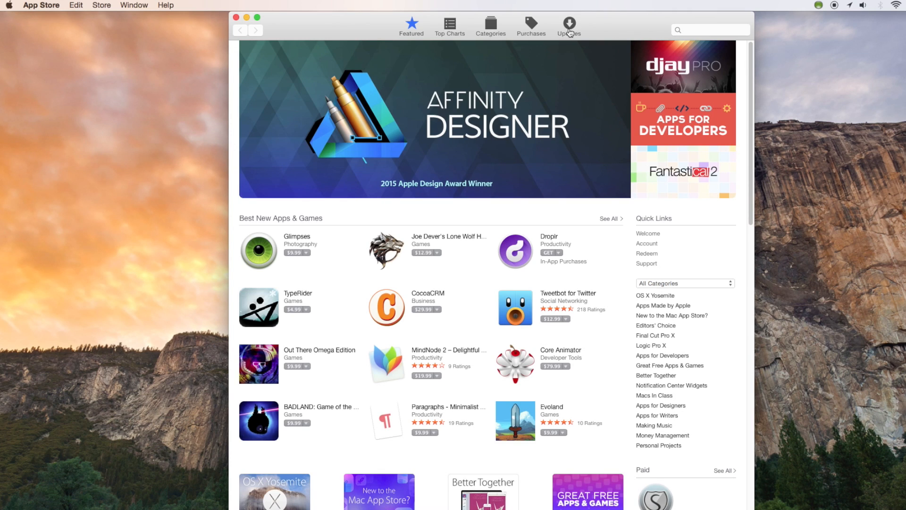
click(569, 25)
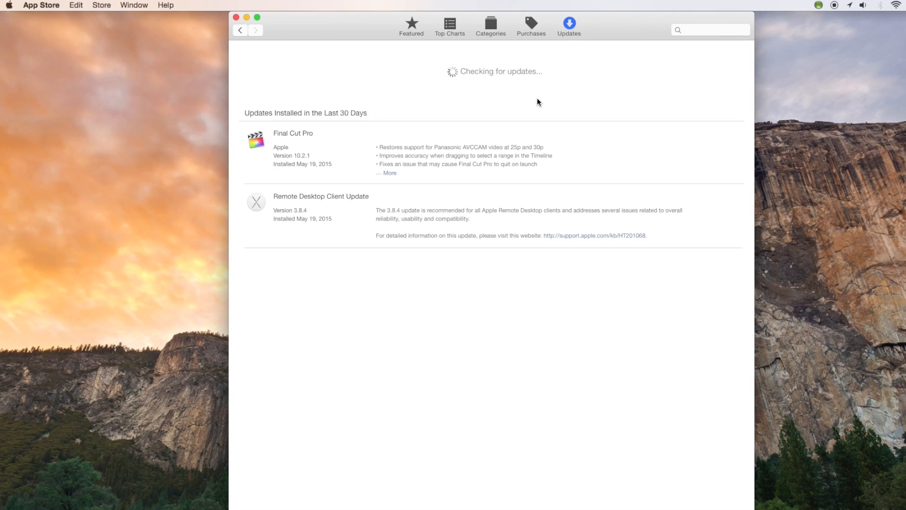
mouse_move(553, 89)
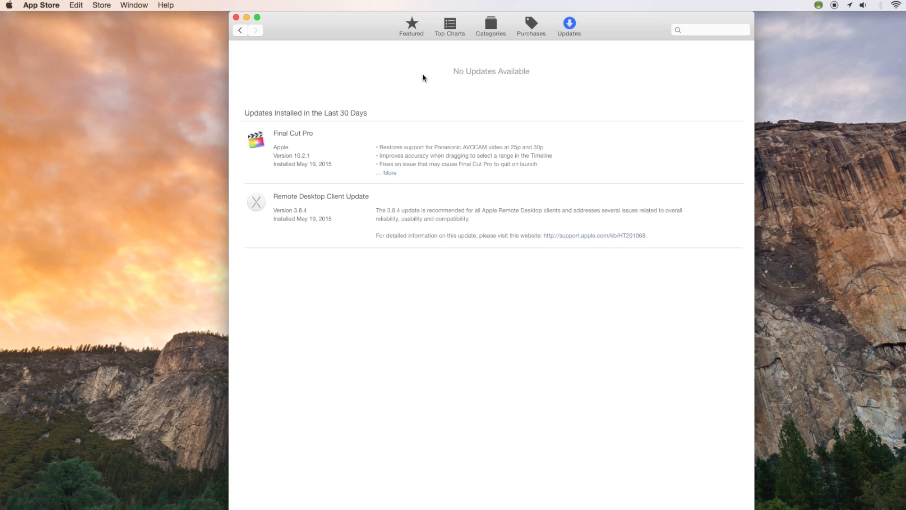
mouse_move(236, 18)
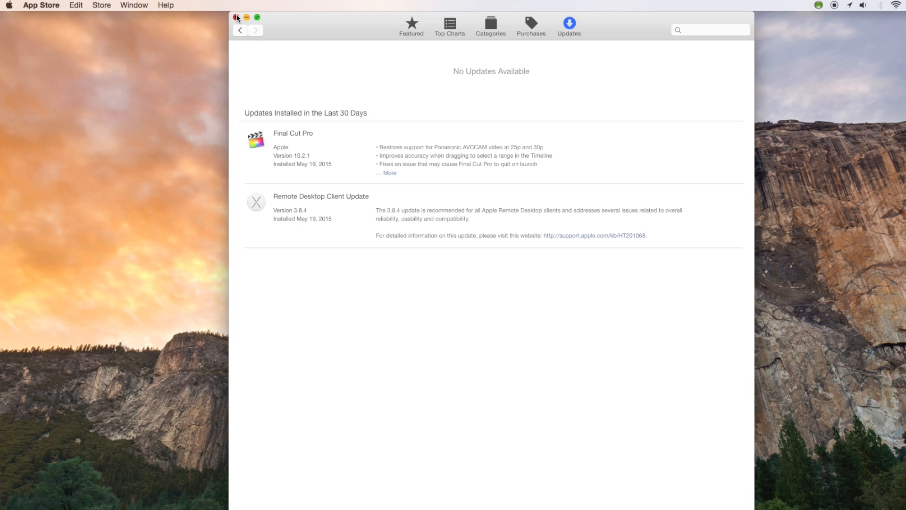
Step: Quit the App Store, then cancel the Apple menu restart prompt
click(9, 5)
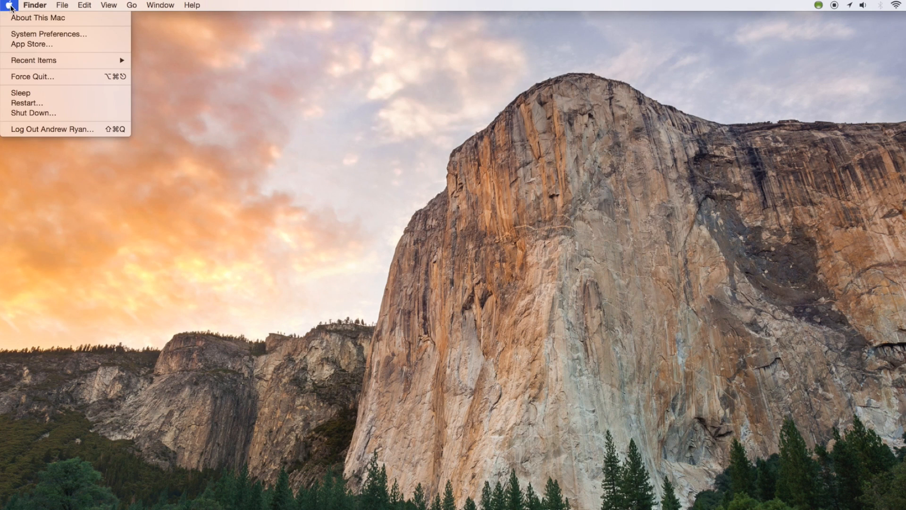
mouse_move(26, 103)
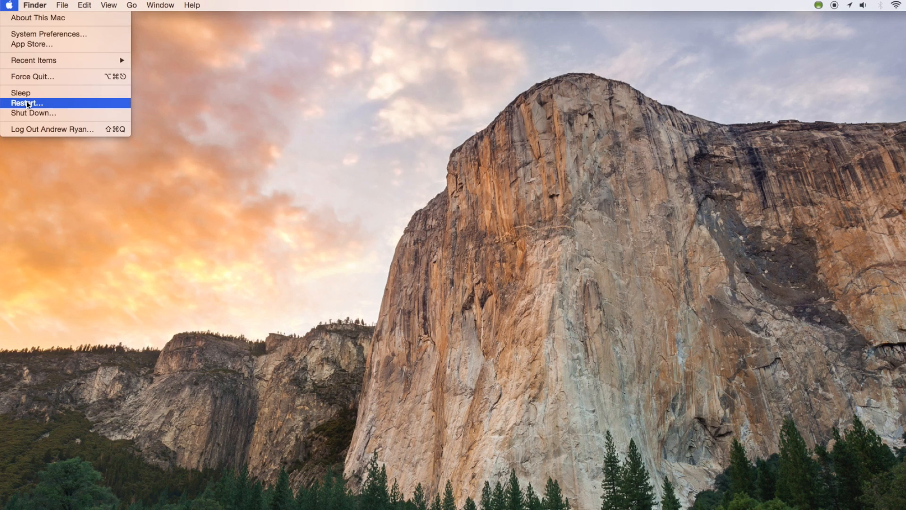
click(26, 103)
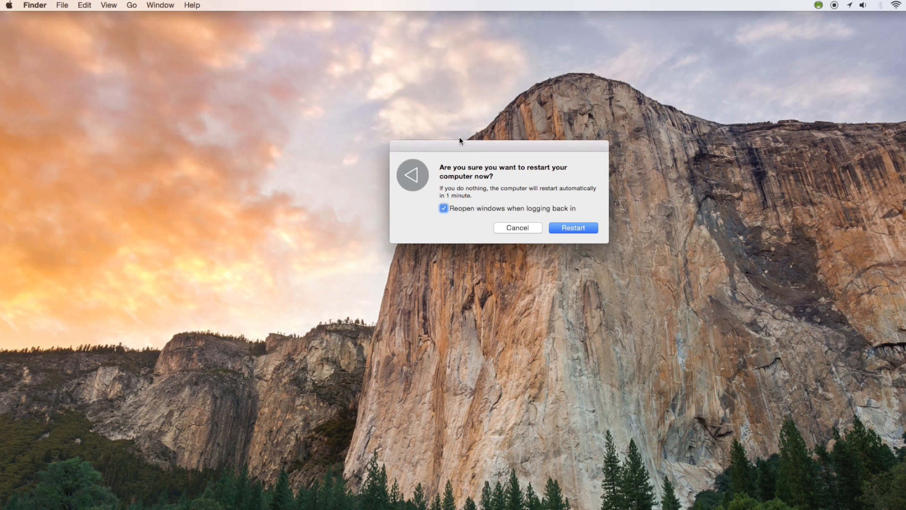
click(516, 227)
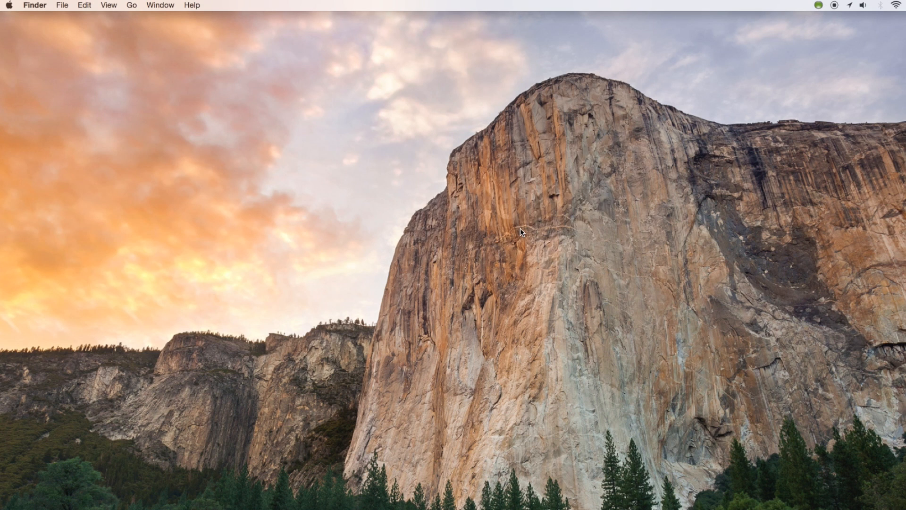
mouse_move(517, 227)
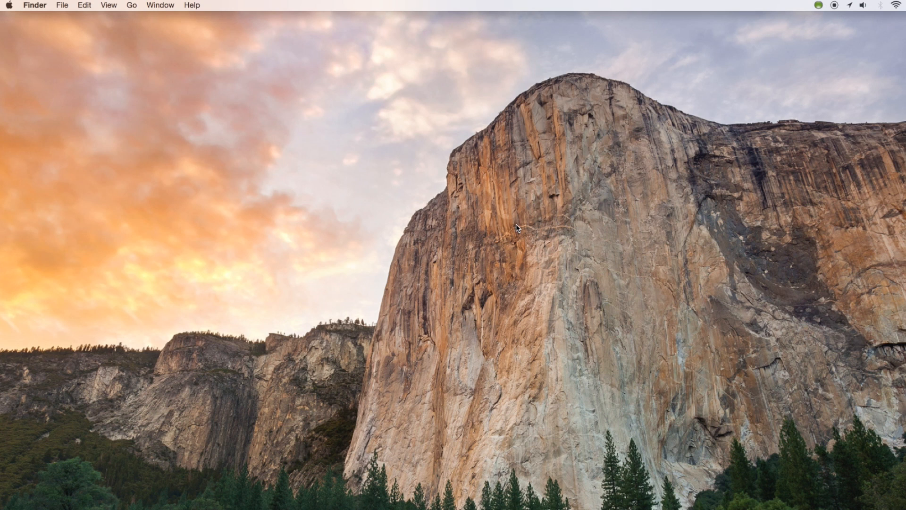
Step: Open About This Mac's Storage view showing about 975 GB free on Macintosh HD
click(8, 5)
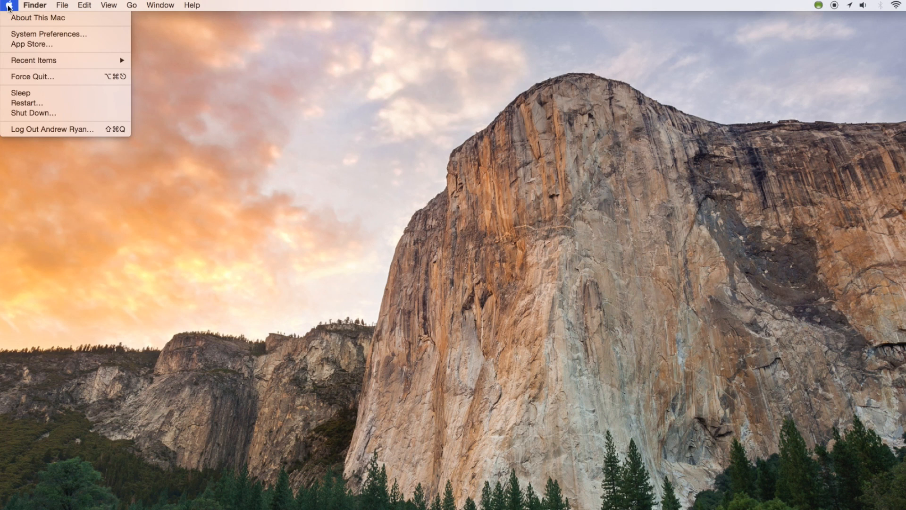
click(555, 251)
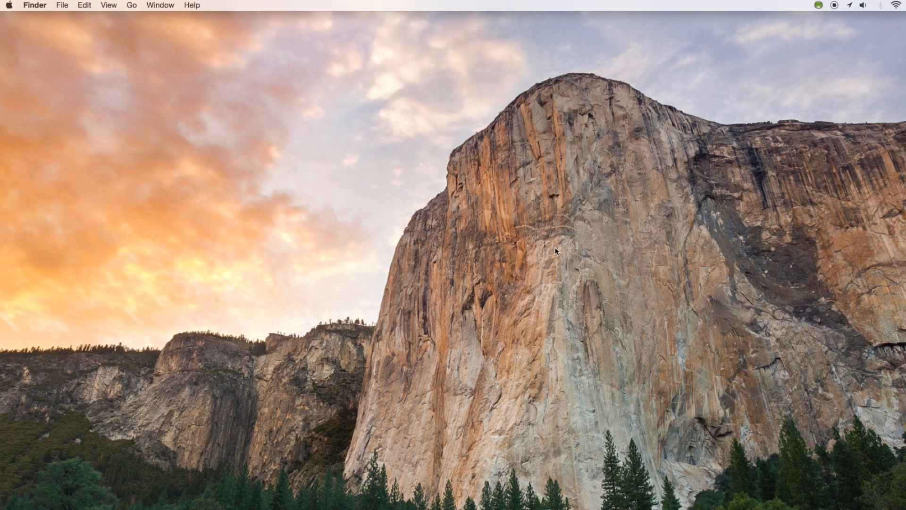
click(8, 4)
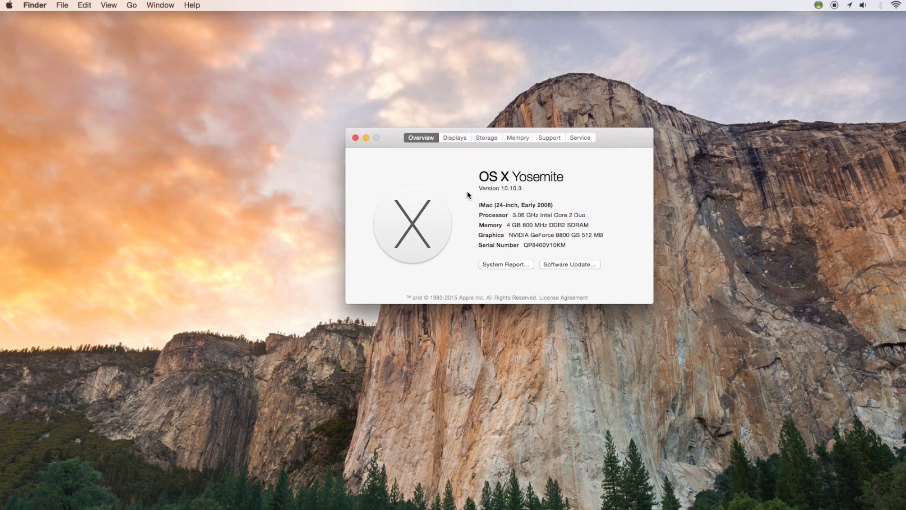
mouse_move(486, 137)
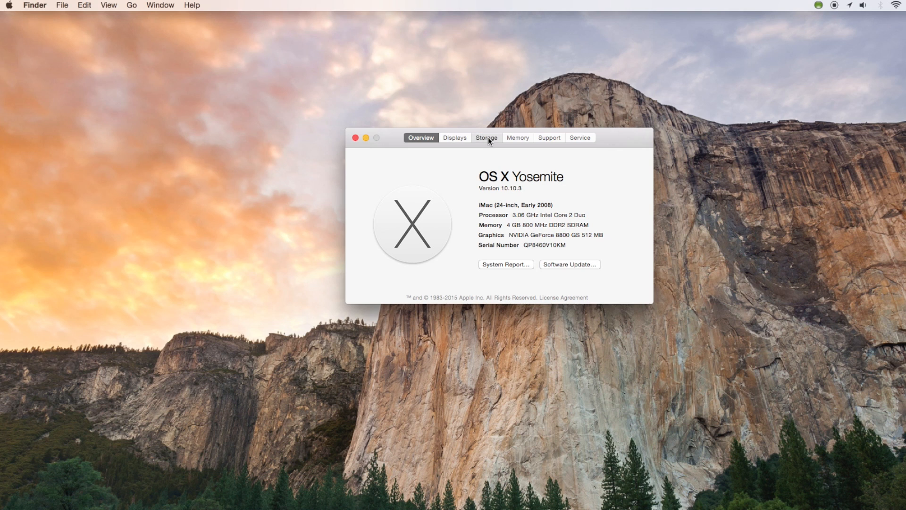
click(485, 137)
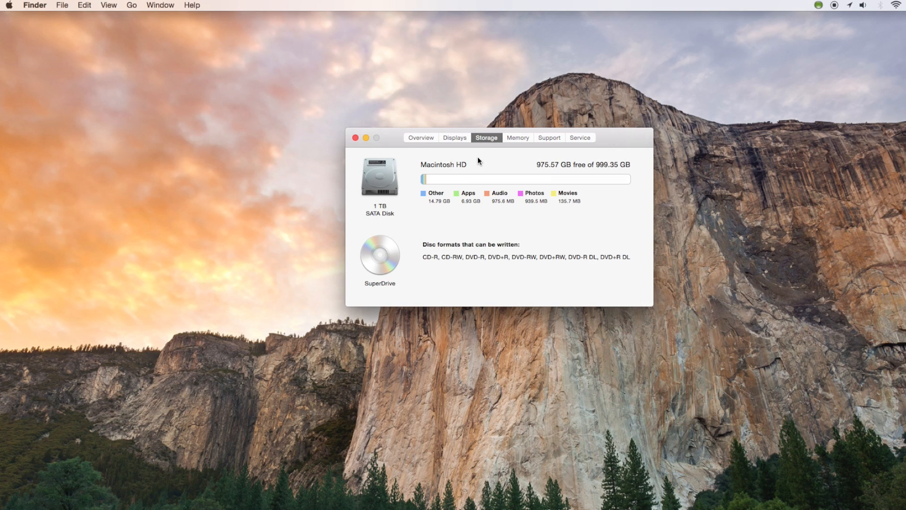
mouse_move(553, 165)
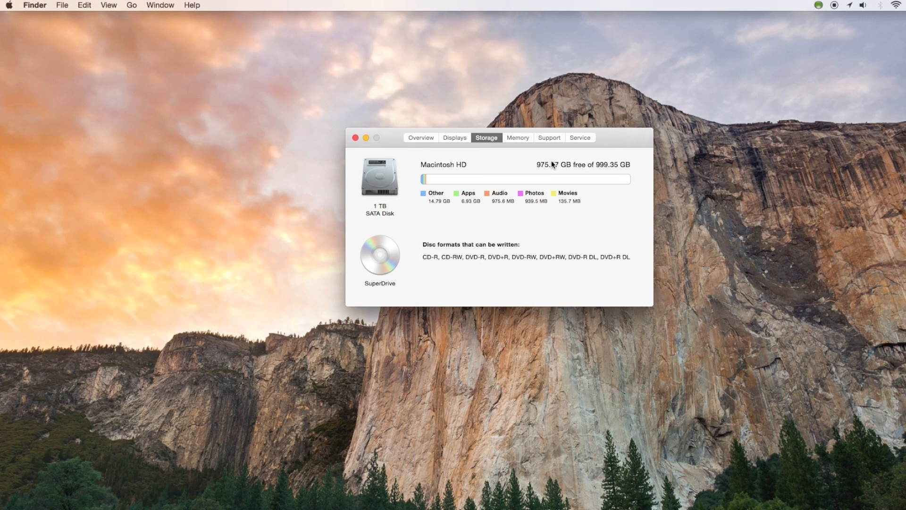
mouse_move(375, 206)
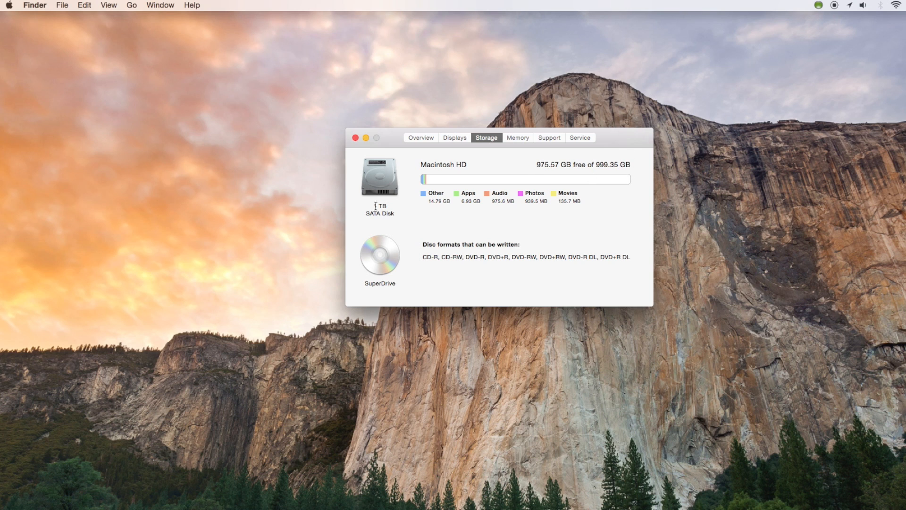
mouse_move(481, 209)
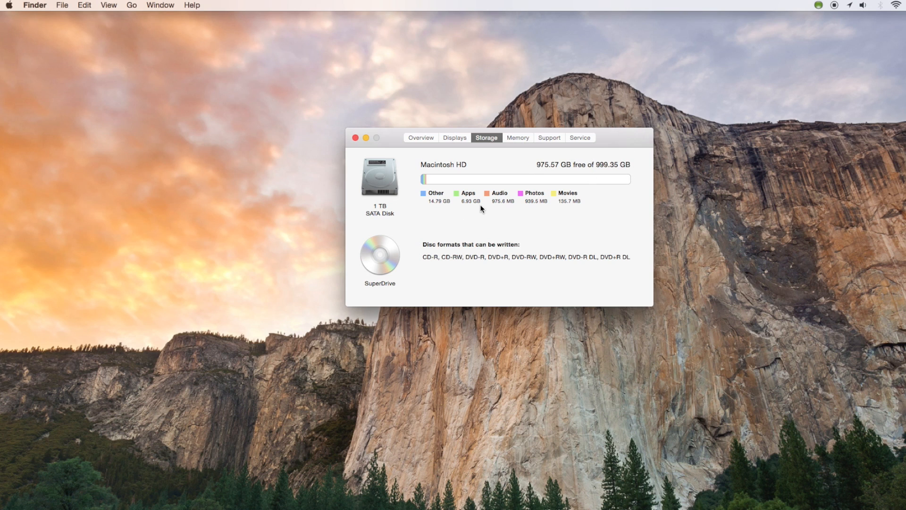
mouse_move(523, 216)
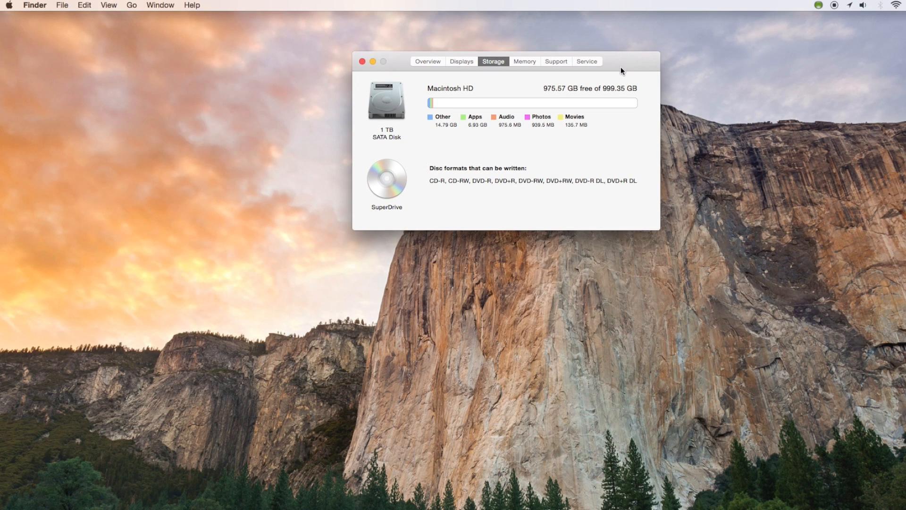
mouse_move(580, 158)
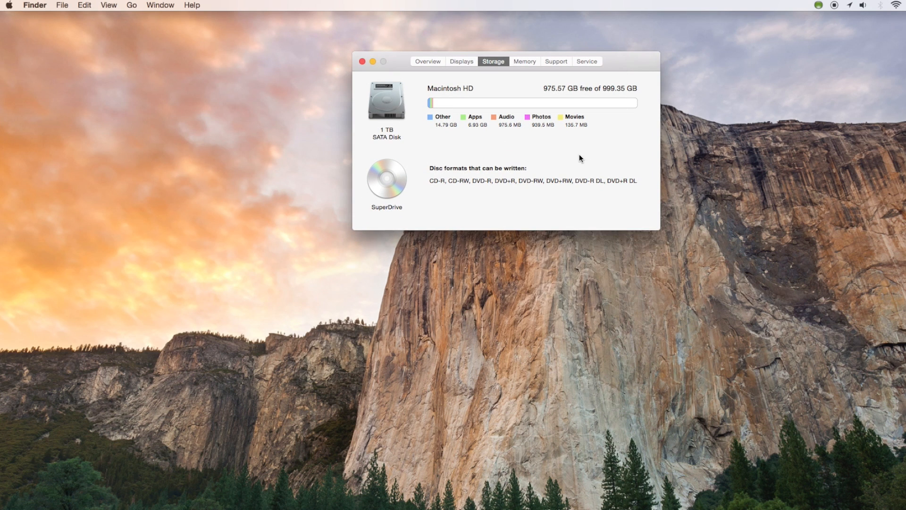
mouse_move(558, 165)
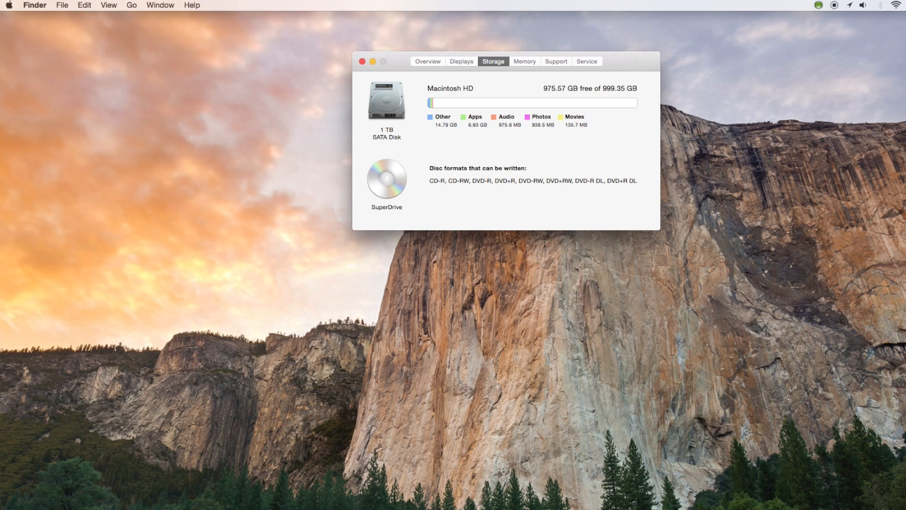
Step: Open Finder via Spotlight and browse Applications > Utilities, scrolling through its tools
key(cmd+space)
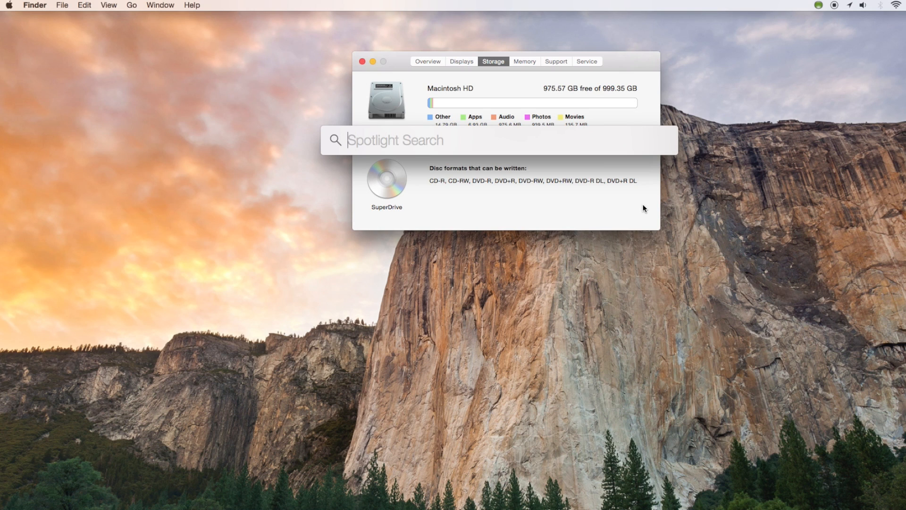
text(Finder)
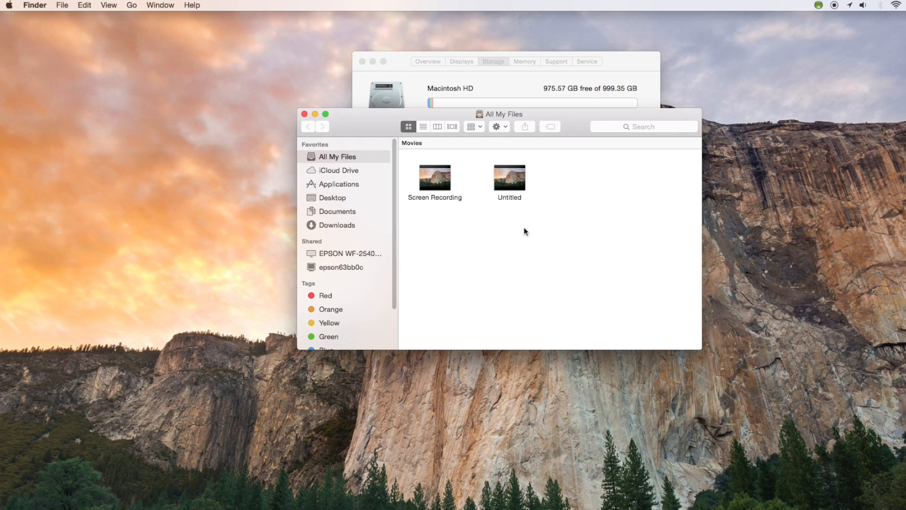
mouse_move(374, 224)
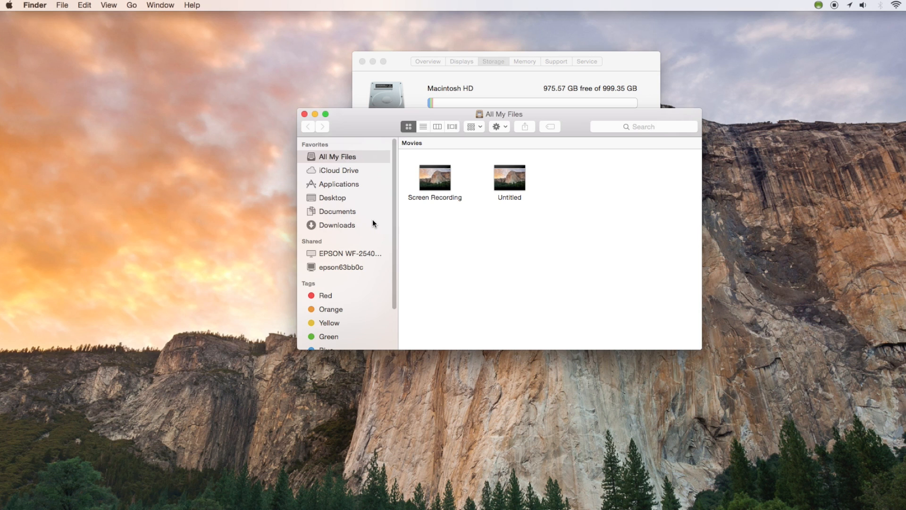
mouse_move(337, 188)
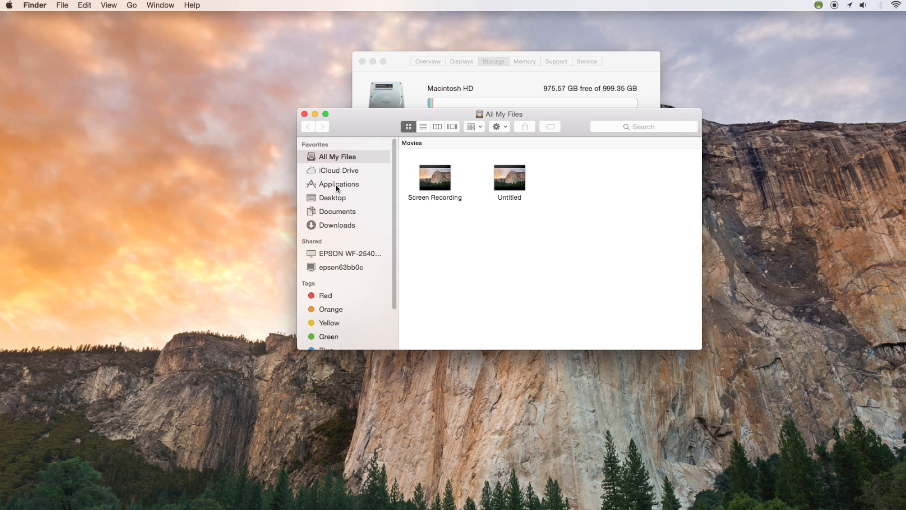
click(338, 183)
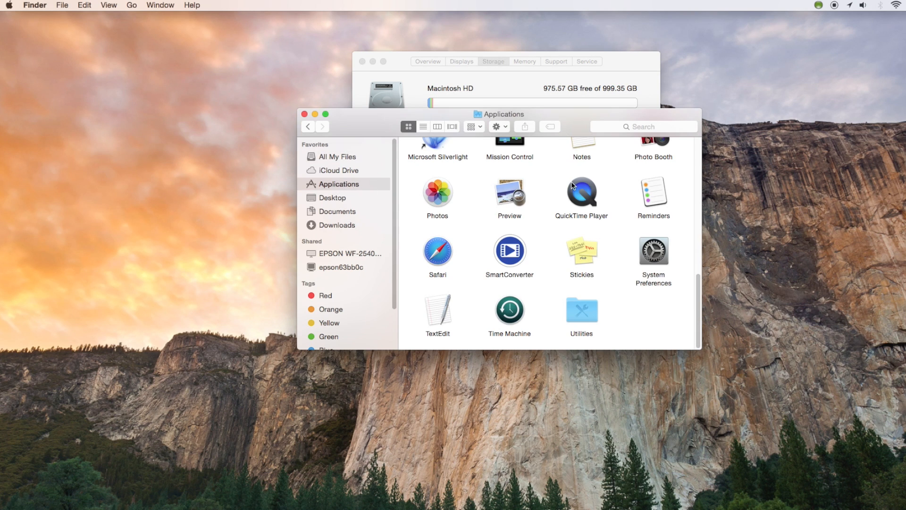
click(582, 309)
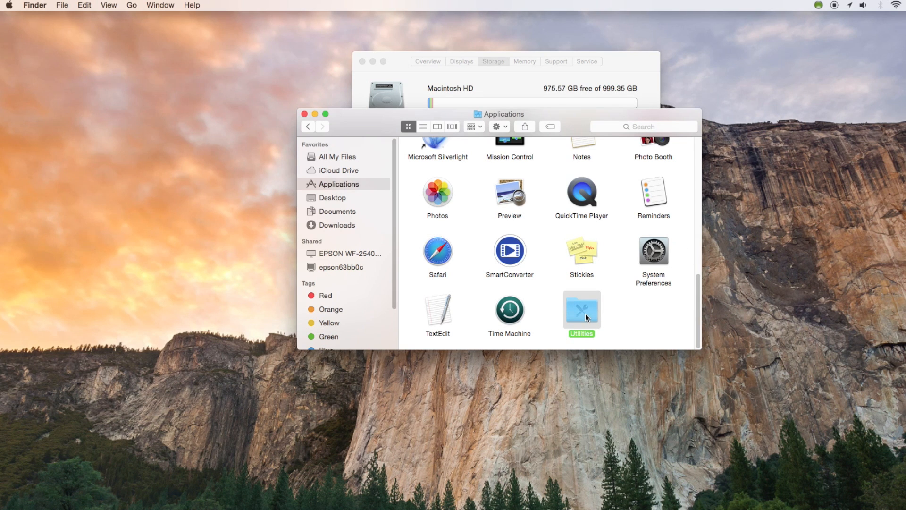
mouse_move(583, 312)
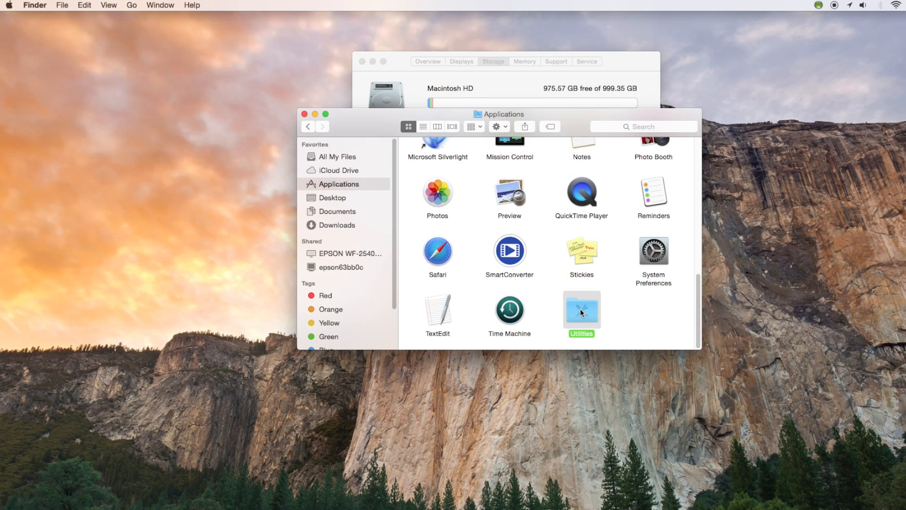
double_click(582, 308)
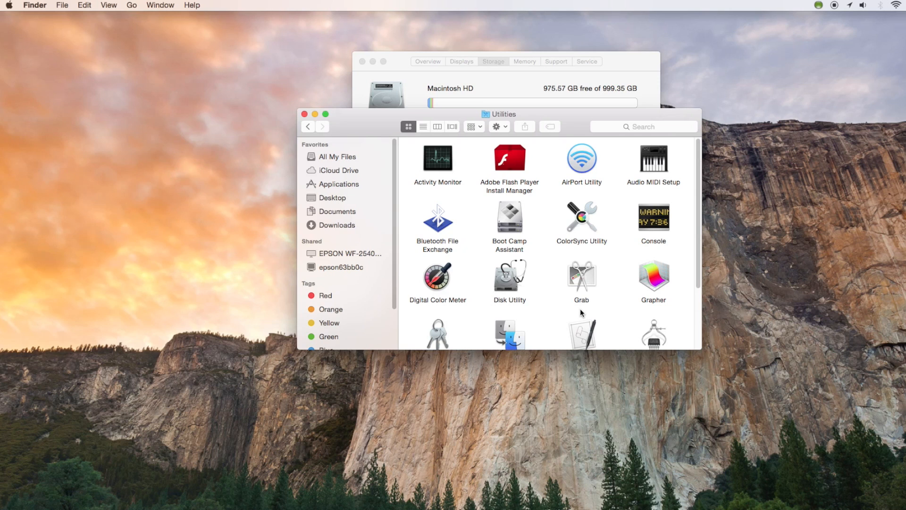
scroll(down, 3)
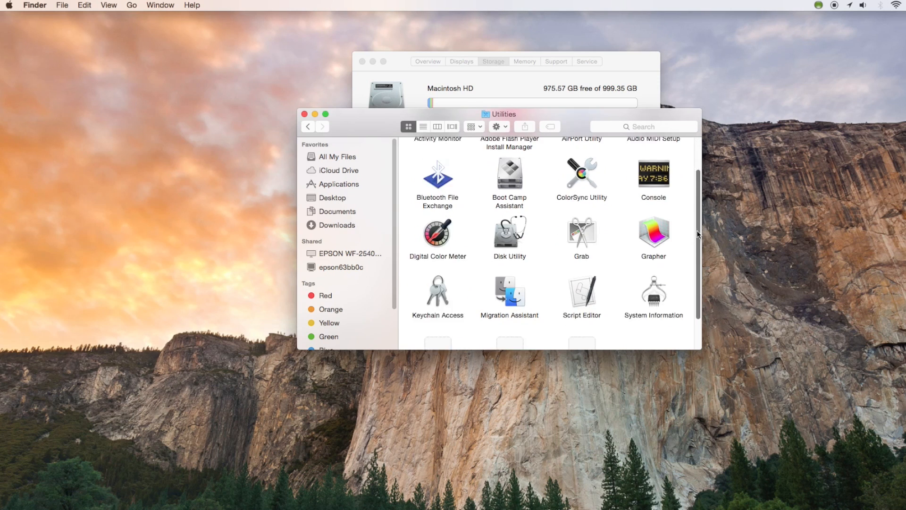
scroll(down, 3)
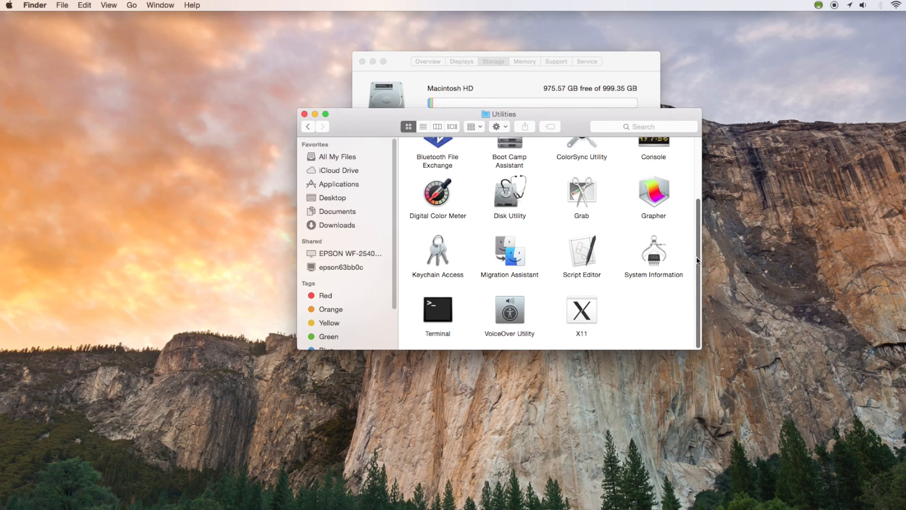
scroll(up, 3)
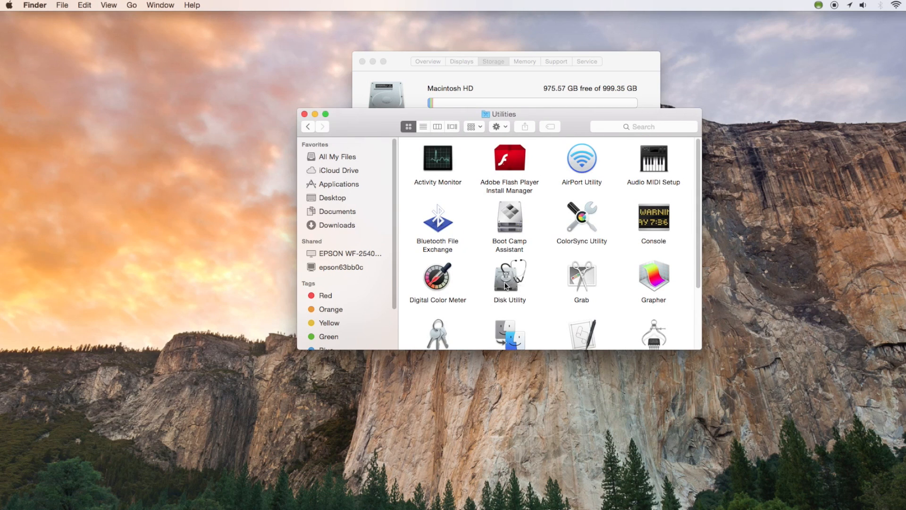
Step: Launch Disk Utility from the Utilities folder to list the 1 TB drive and volumes
click(509, 274)
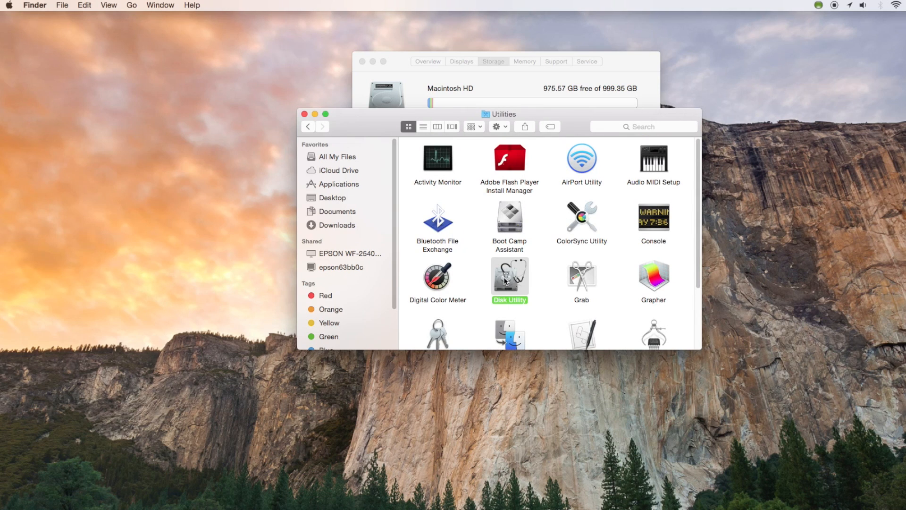
double_click(510, 276)
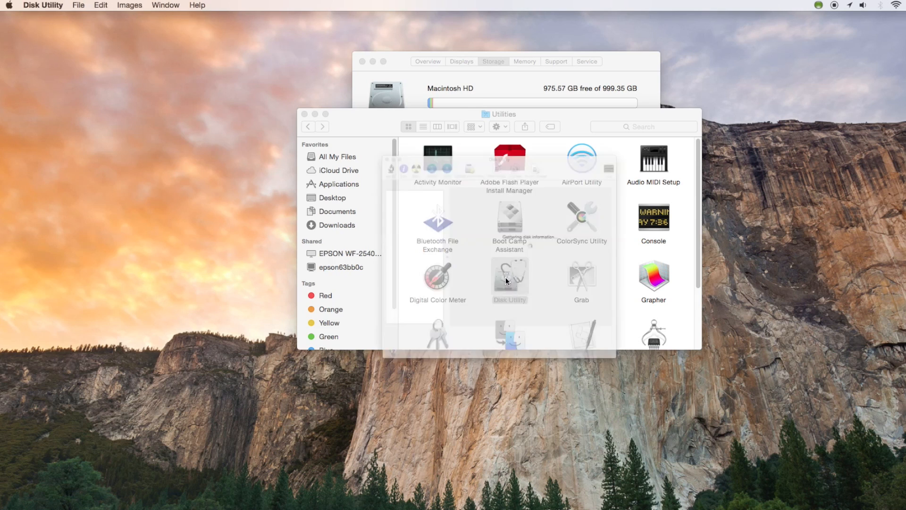
double_click(510, 278)
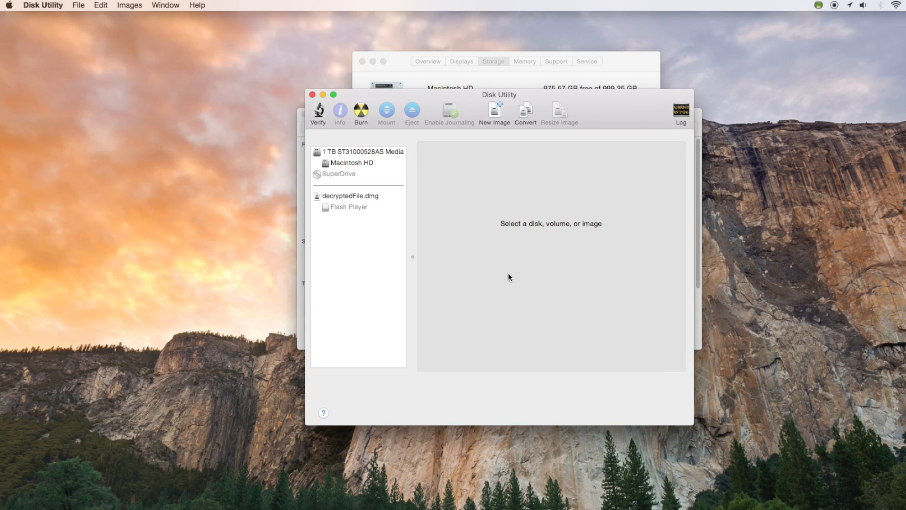
mouse_move(357, 165)
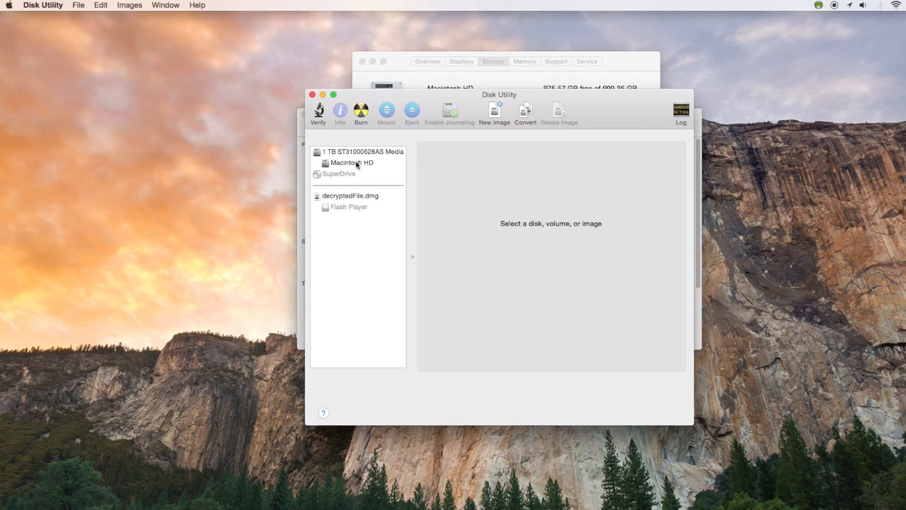
click(351, 162)
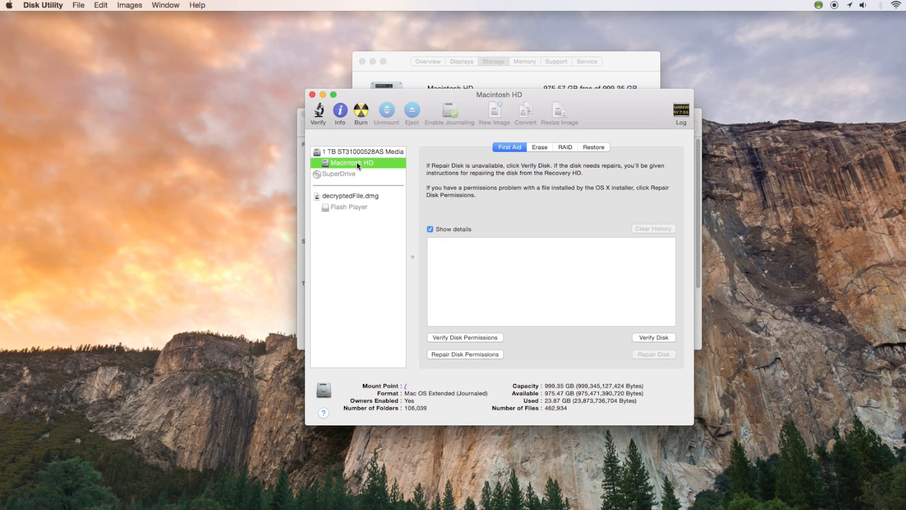
mouse_move(539, 215)
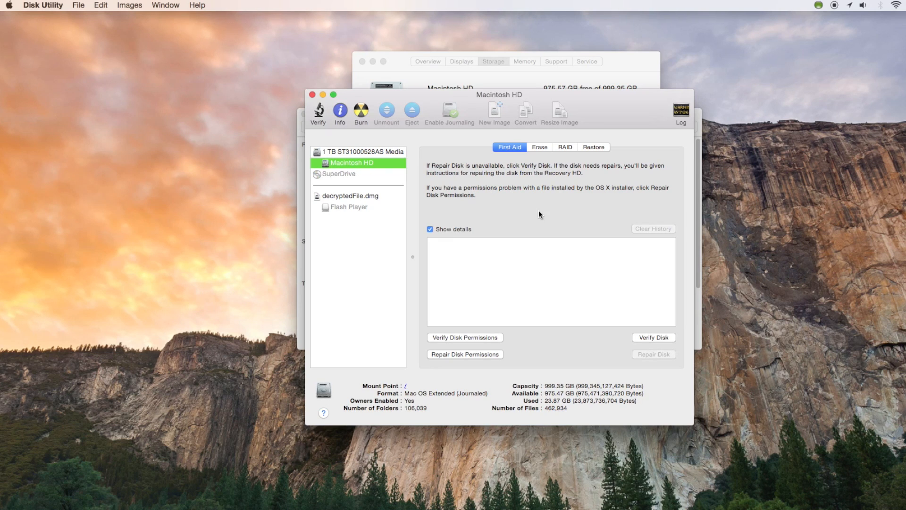
mouse_move(525, 208)
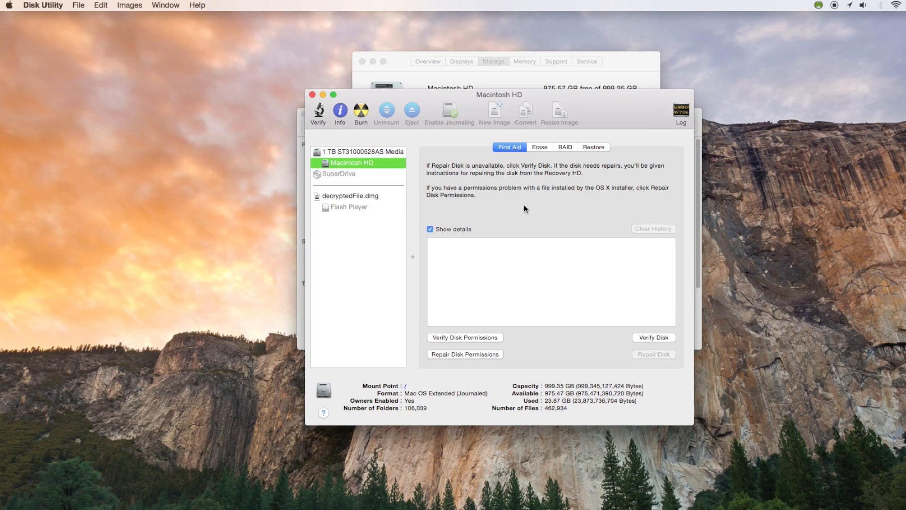
mouse_move(593, 358)
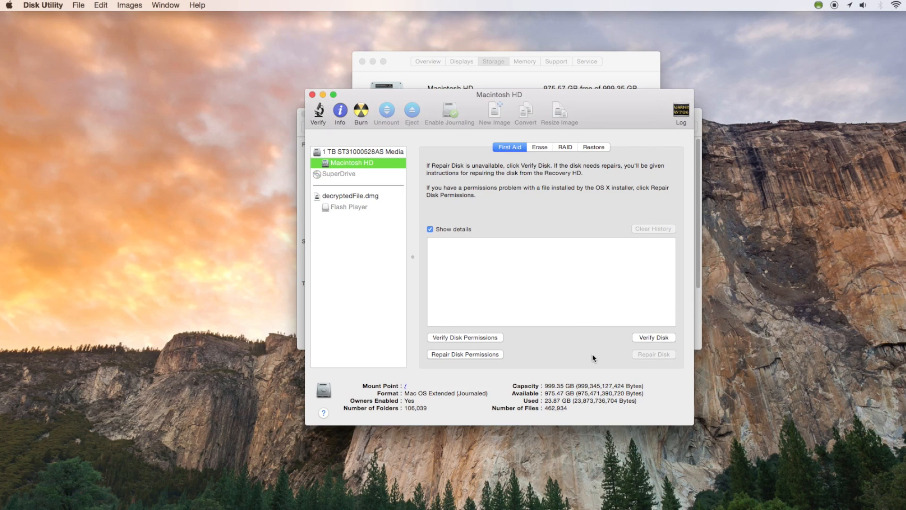
mouse_move(654, 338)
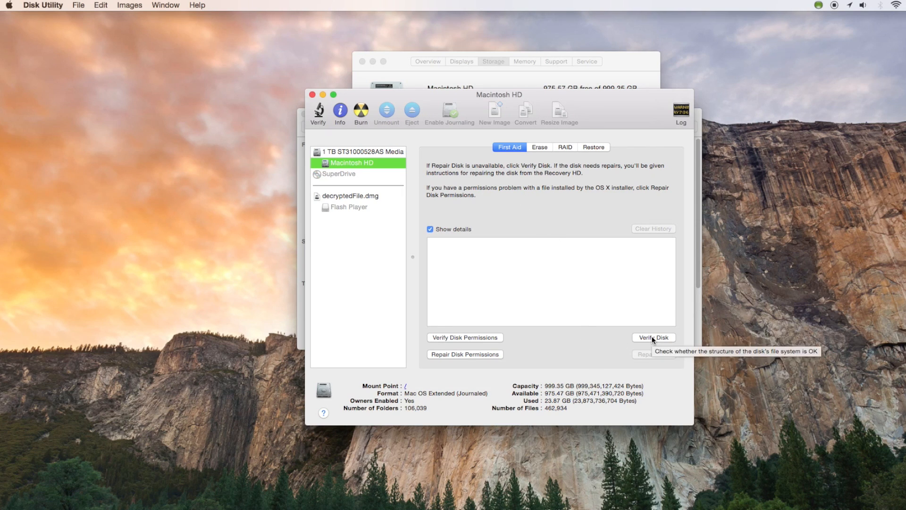
mouse_move(621, 368)
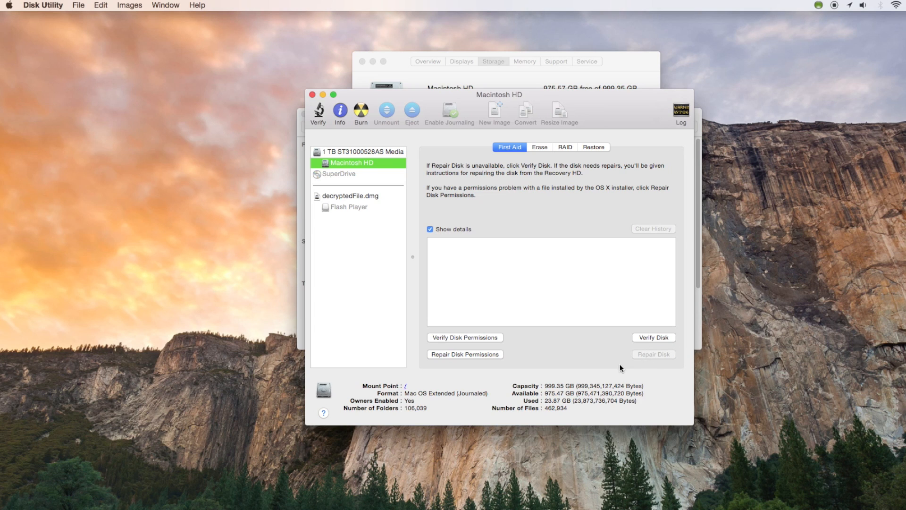
mouse_move(653, 354)
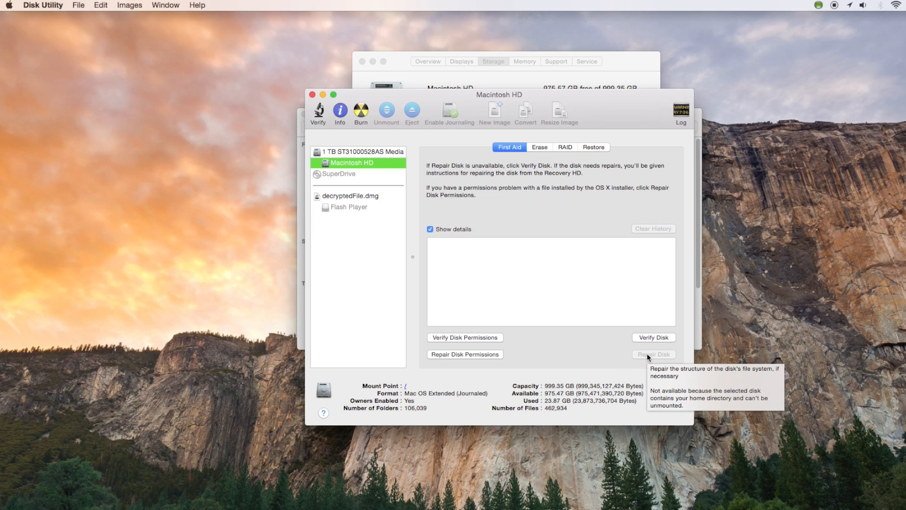
mouse_move(548, 353)
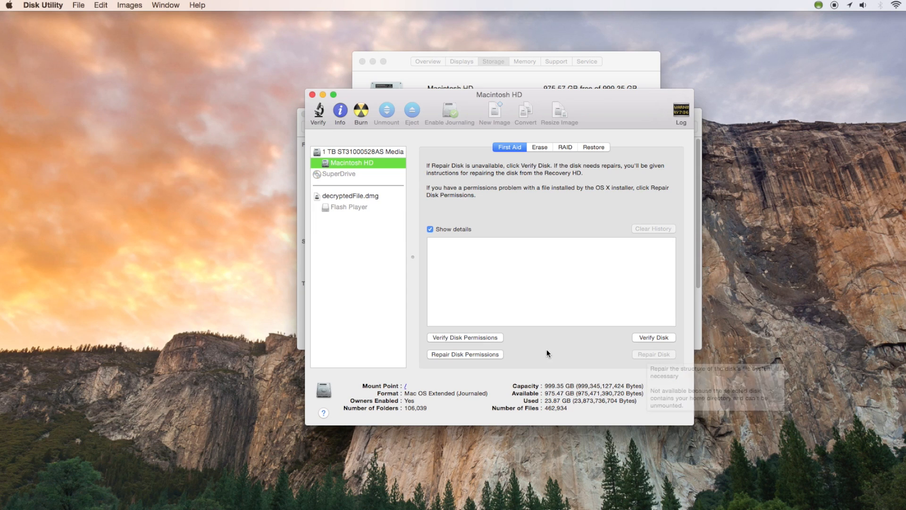
mouse_move(454, 340)
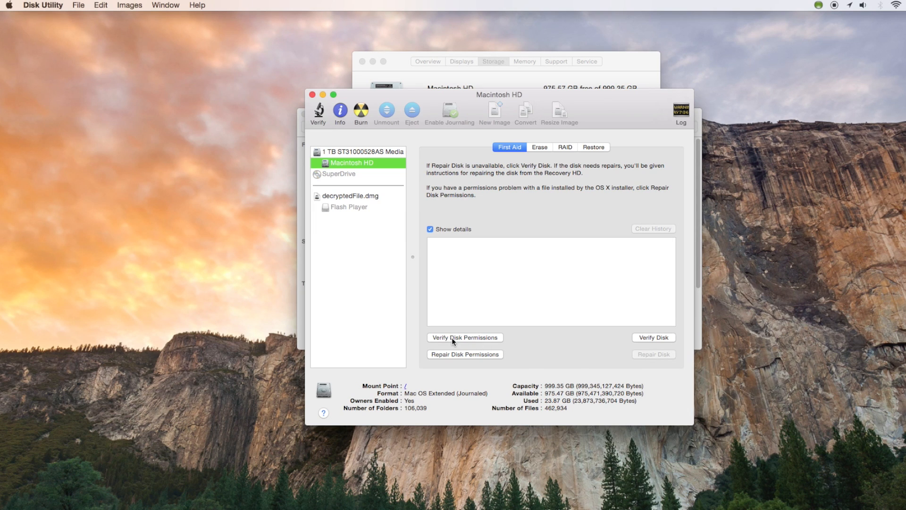
mouse_move(452, 354)
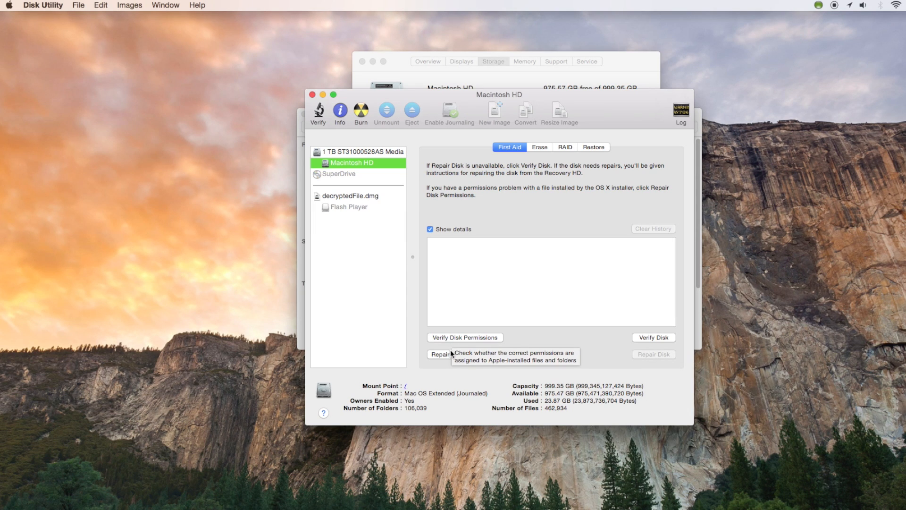
mouse_move(465, 354)
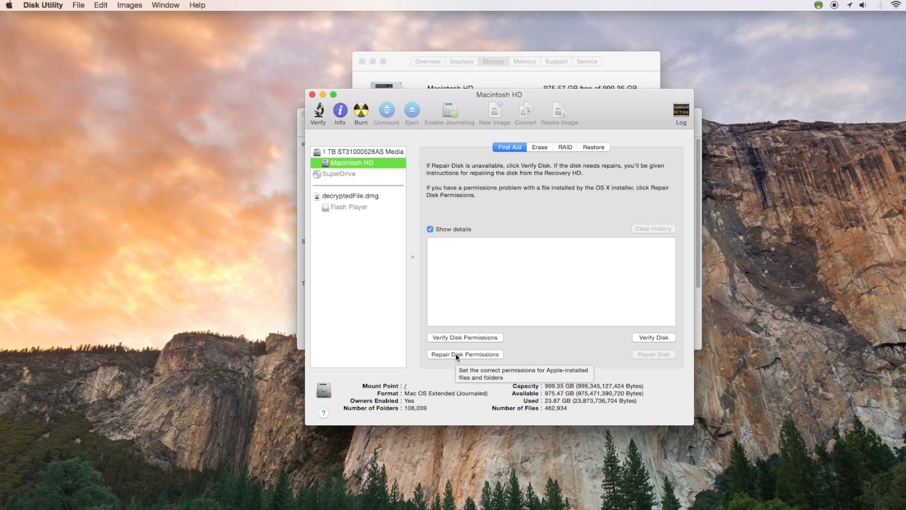
mouse_move(553, 355)
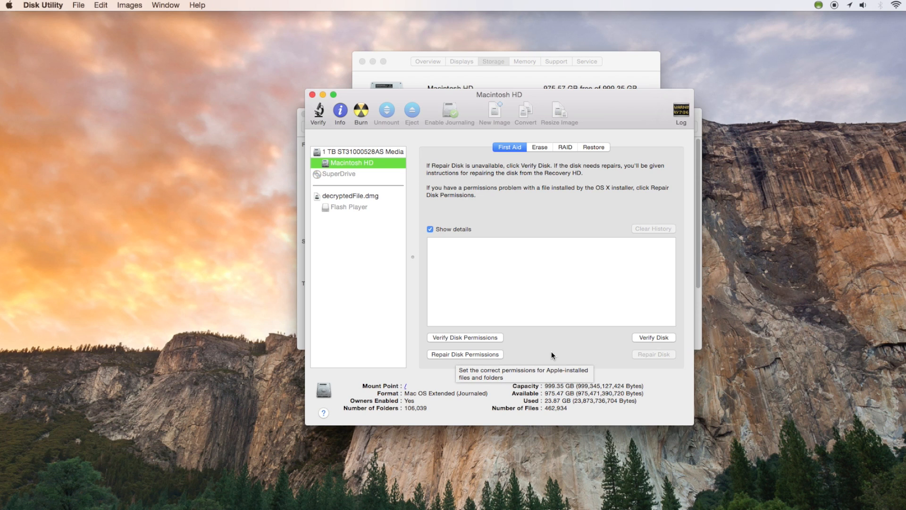
mouse_move(335, 120)
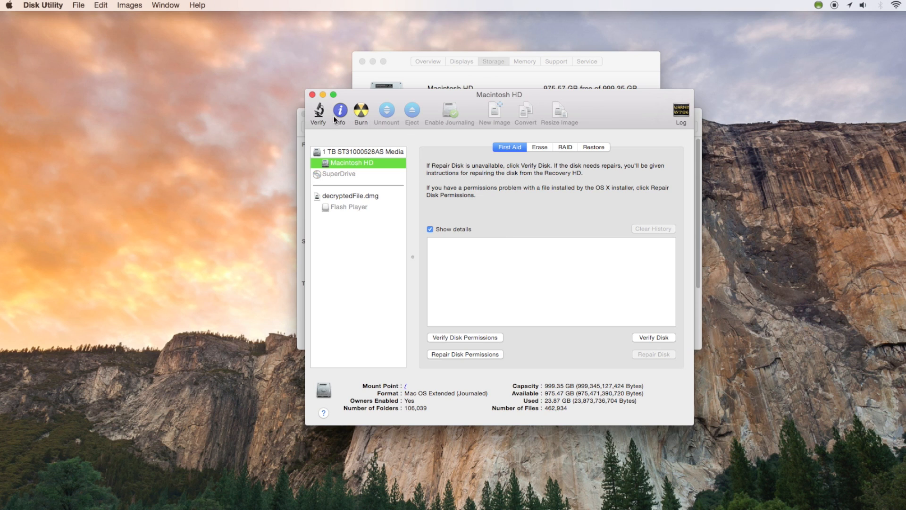
mouse_move(343, 181)
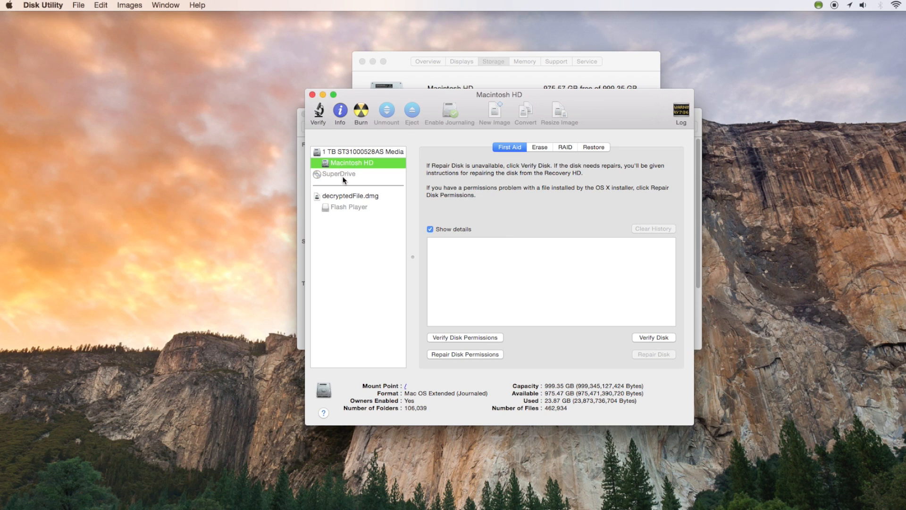
mouse_move(312, 95)
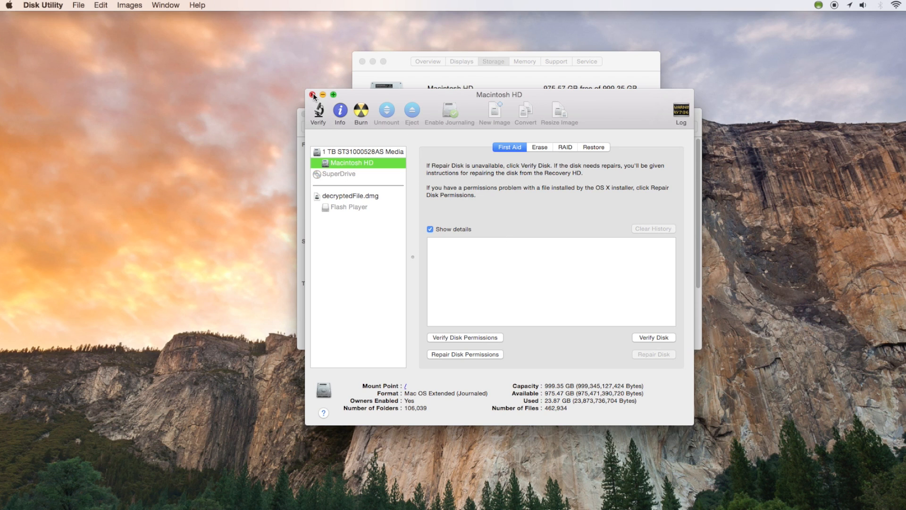
Step: Close Disk Utility, browse iCloud Drive, then select Screen Recording in All My Files
click(313, 94)
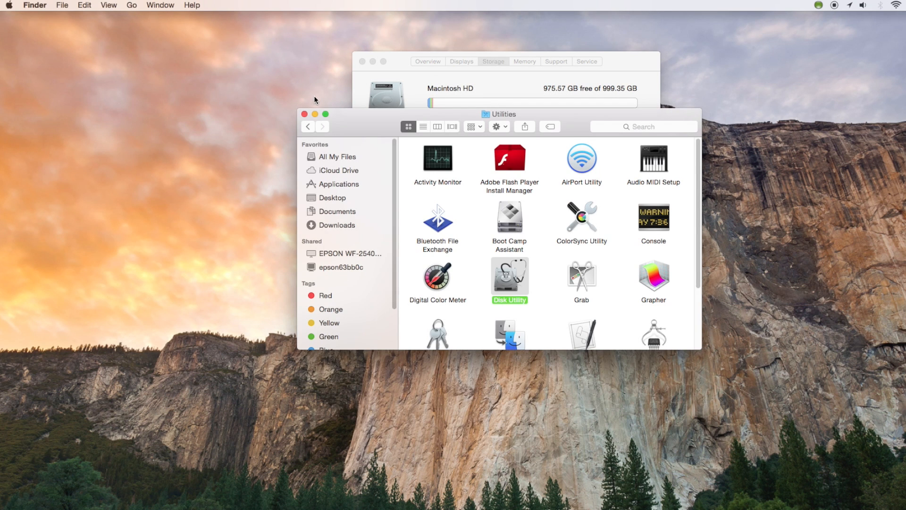
click(339, 170)
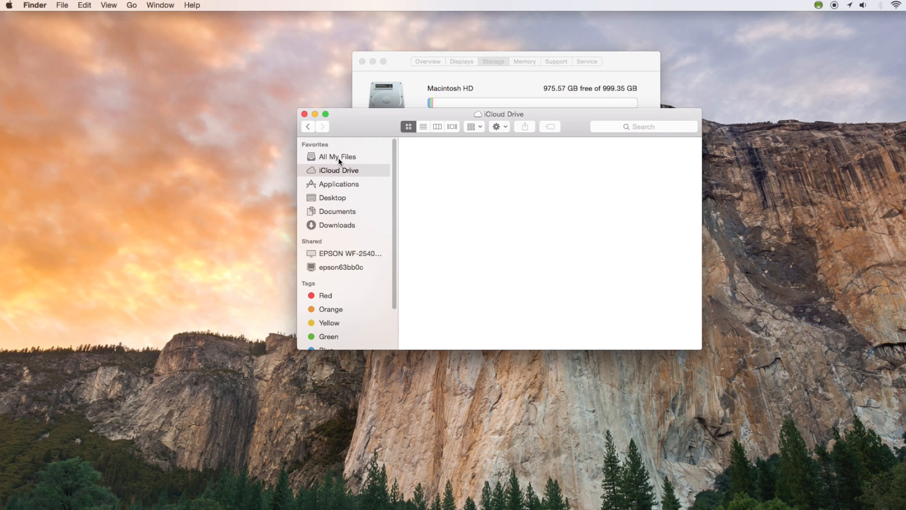
click(337, 157)
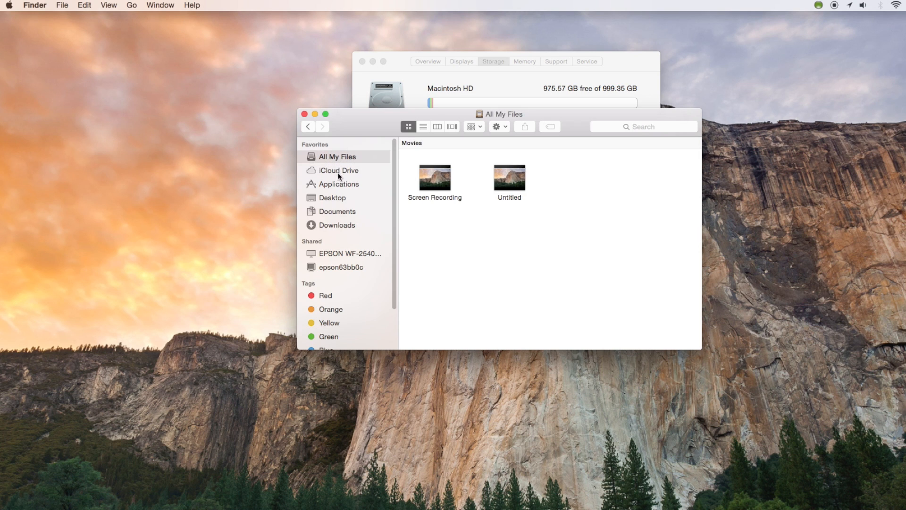
mouse_move(576, 240)
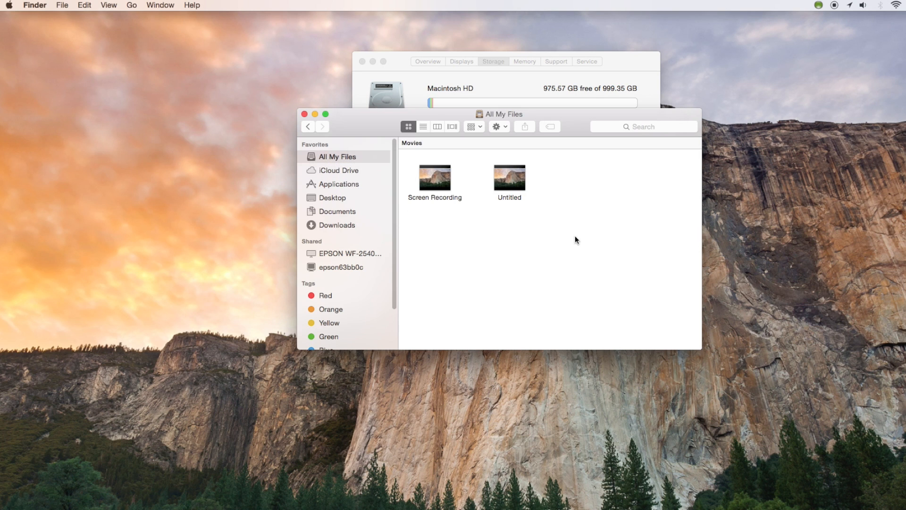
mouse_move(453, 167)
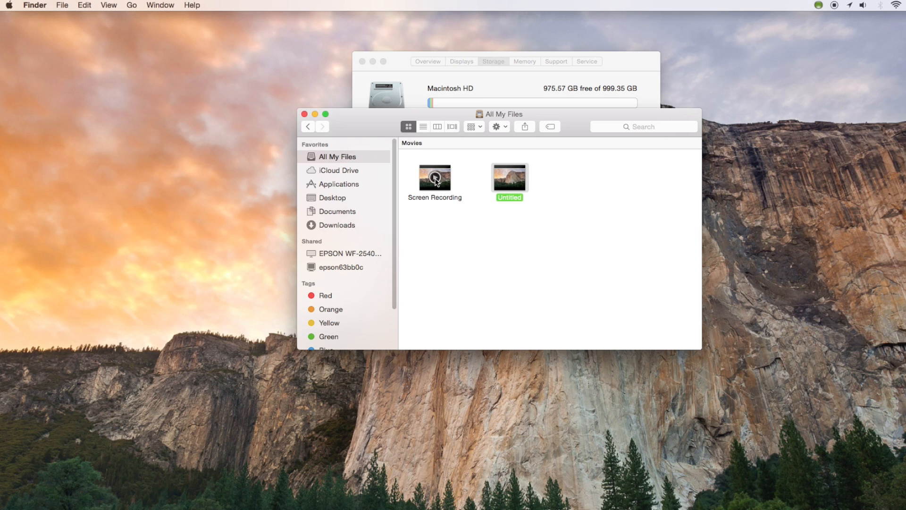
click(434, 178)
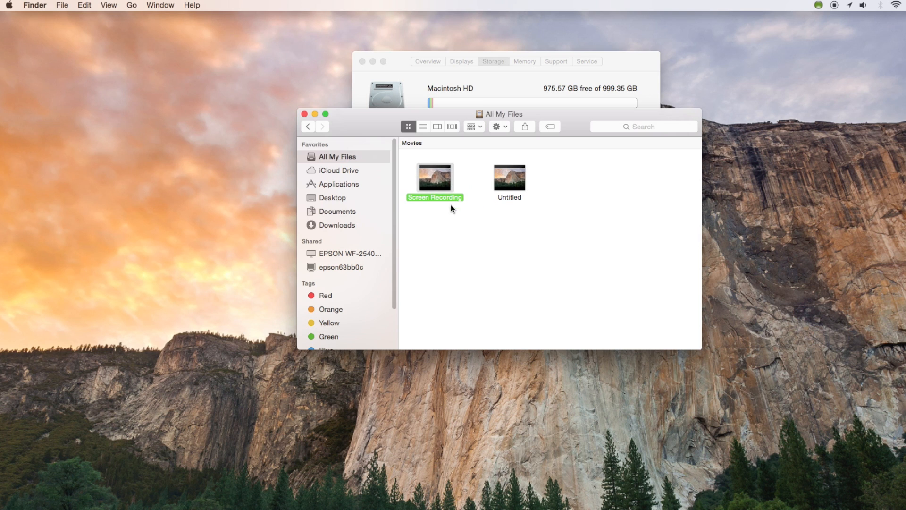
Step: Review the Desktop (selecting the Untitled movie), Documents and Downloads folders
click(332, 198)
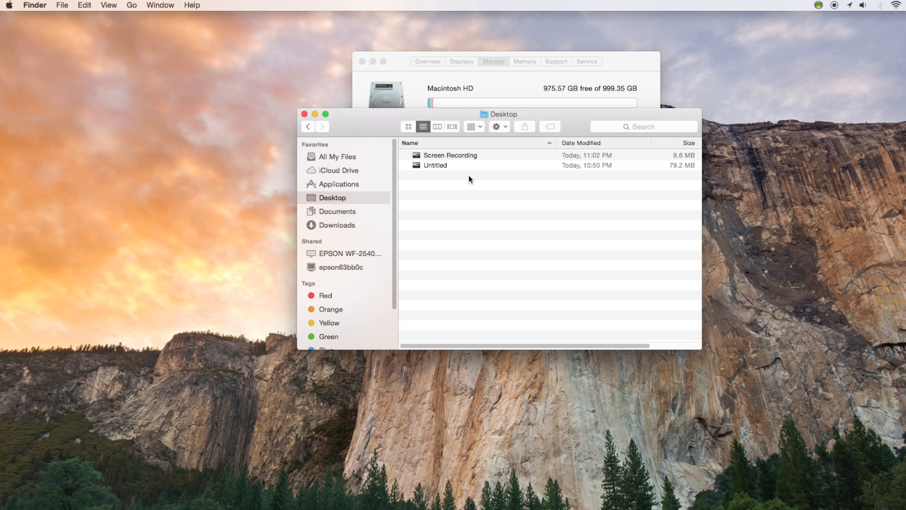
click(435, 165)
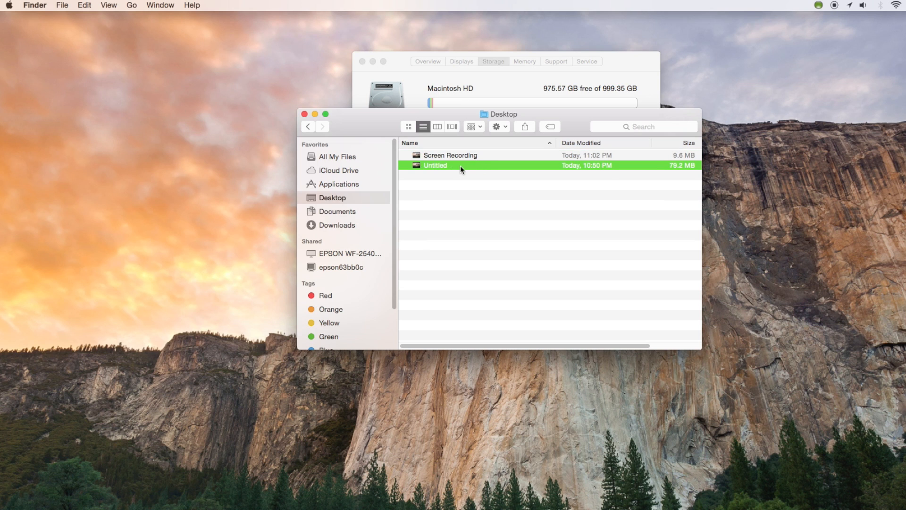
click(337, 211)
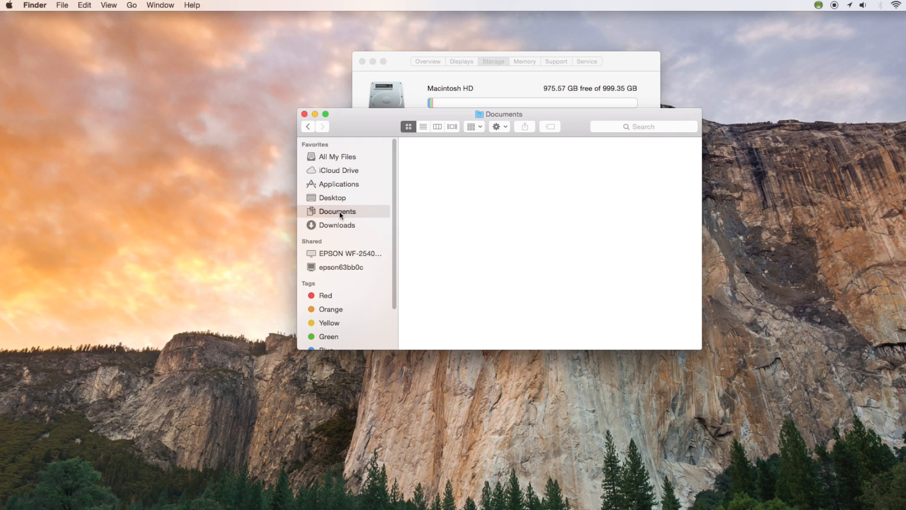
click(337, 225)
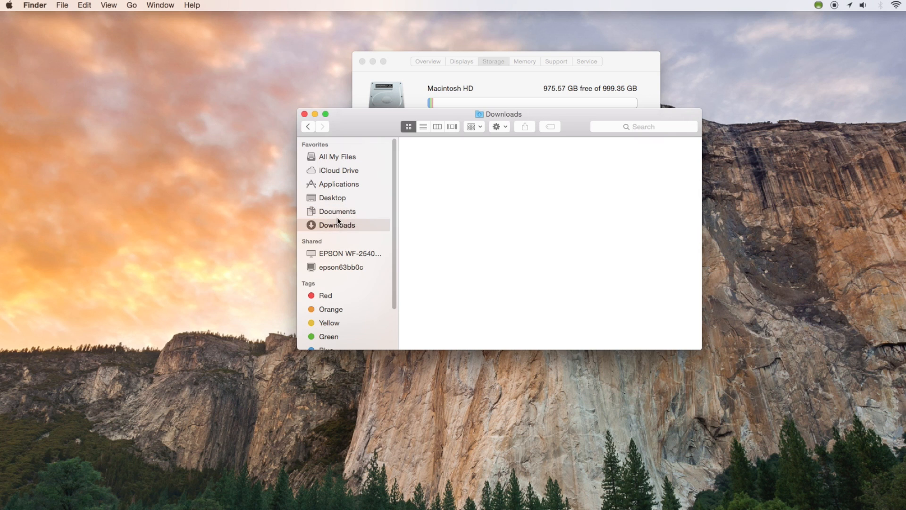
Step: Revisit Desktop, Documents and Downloads, then show All My Files' arrangement options
click(333, 198)
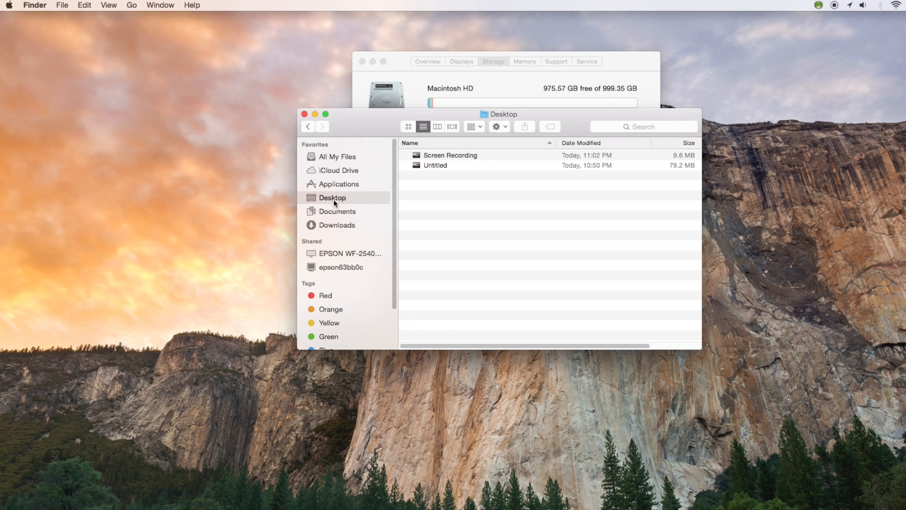
click(337, 211)
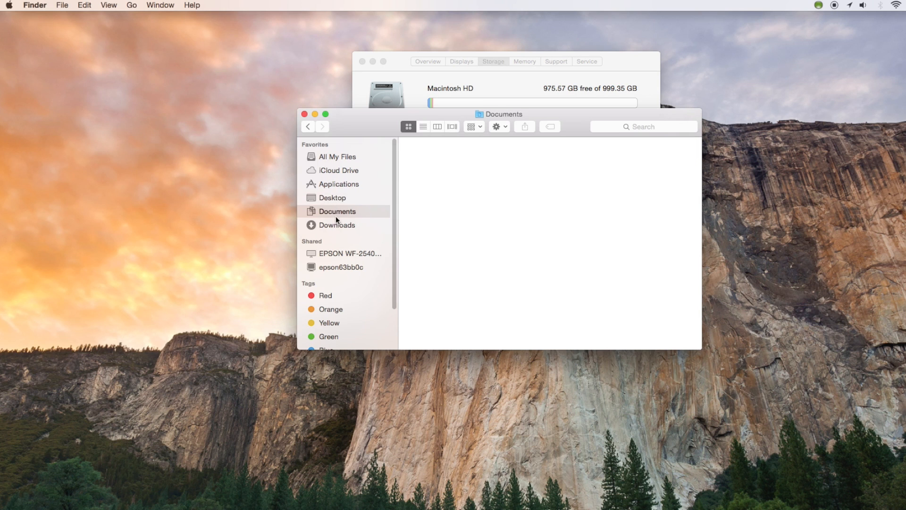
click(337, 225)
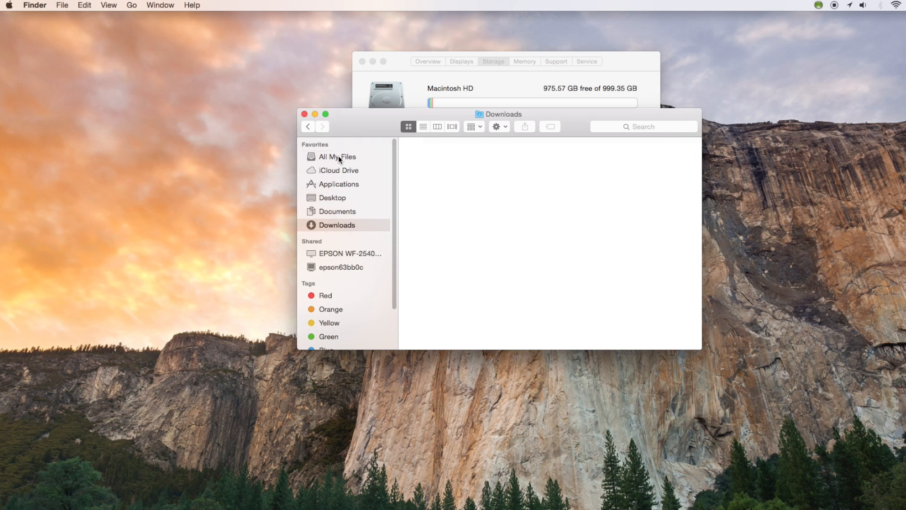
click(337, 156)
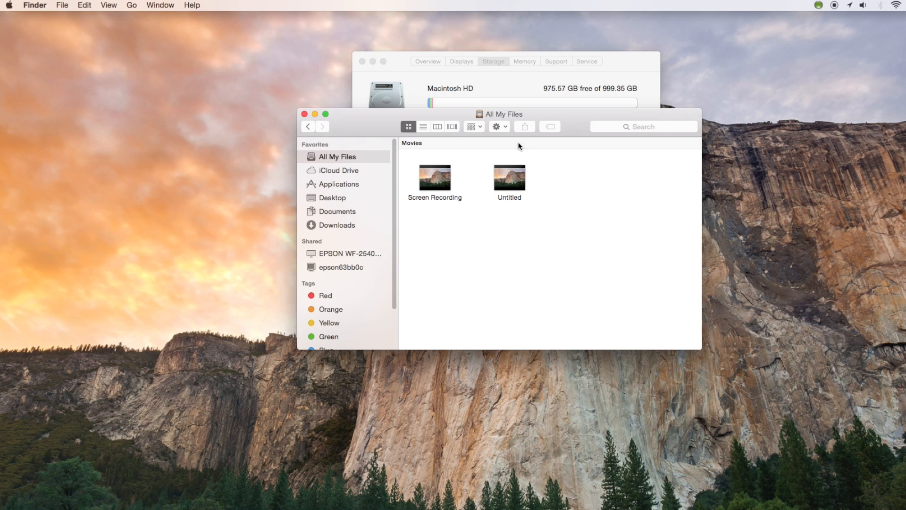
click(496, 127)
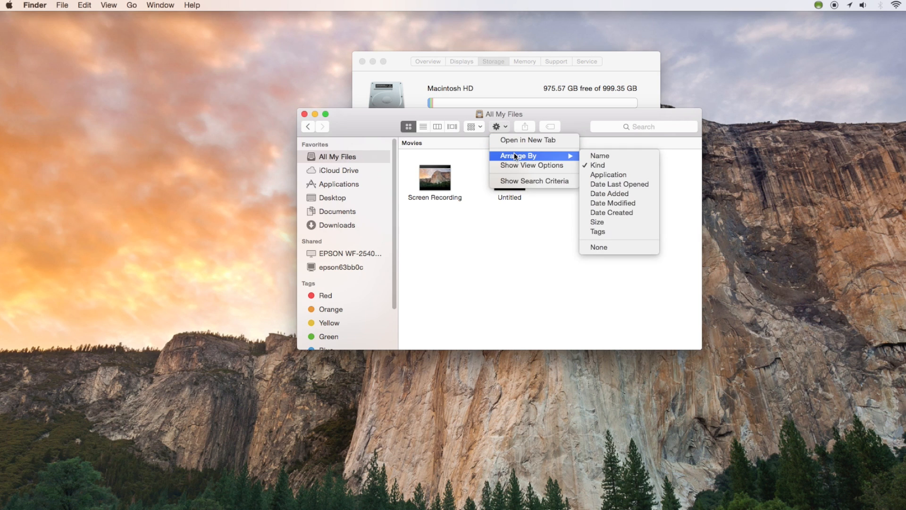